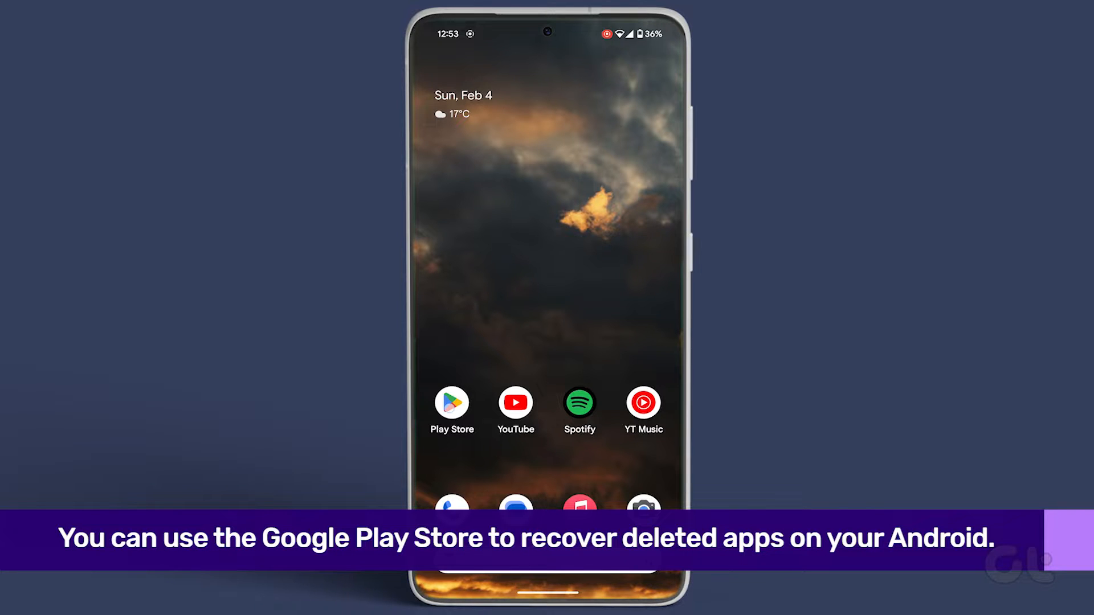
Launch Google Play Store from its home screen icon.
click(451, 404)
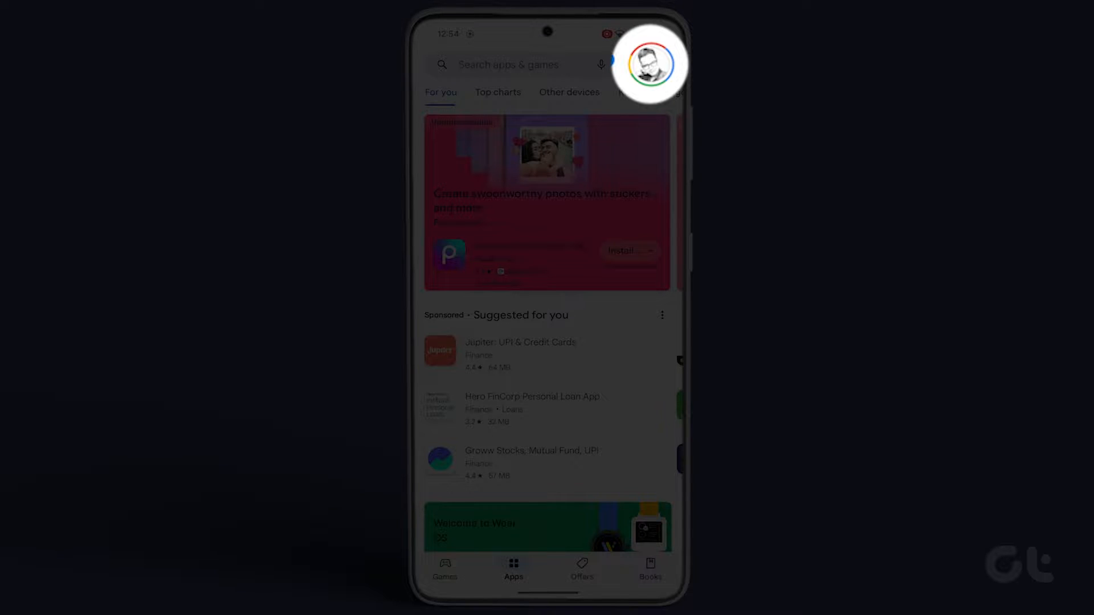
Open the profile menu to reach Manage apps & device.
click(647, 64)
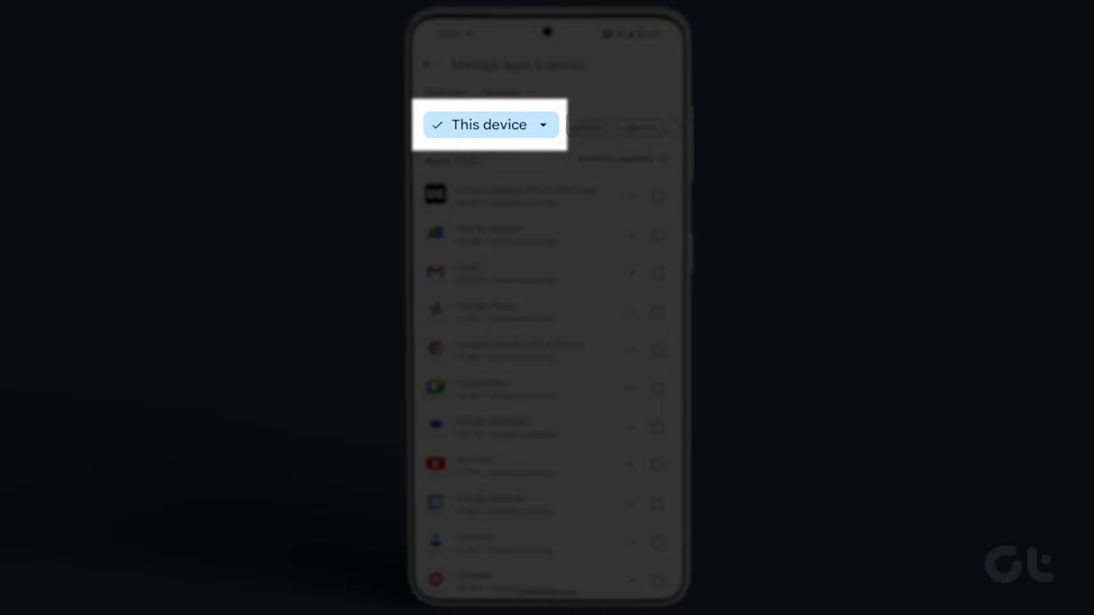
Switch the This device filter to Not installed and browse the list.
click(488, 124)
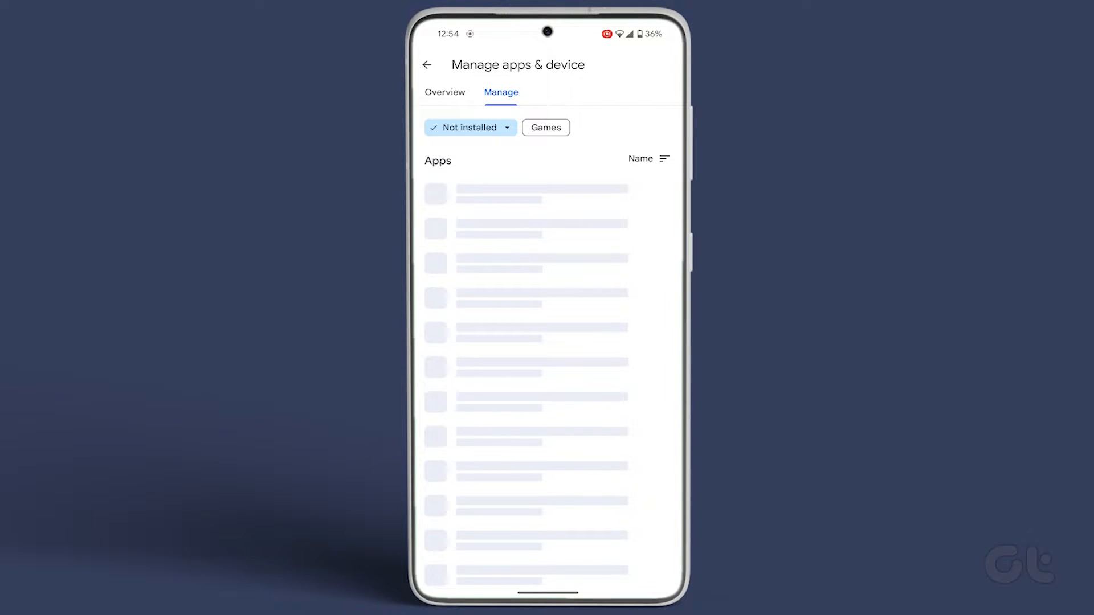
scroll(down, 3)
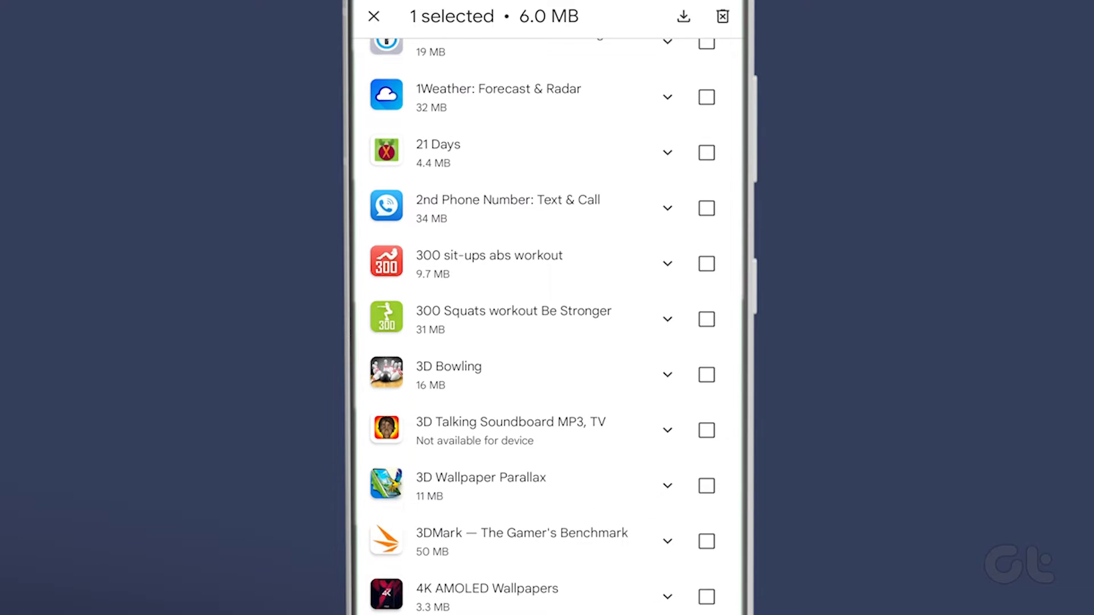
Cancel the selection of the 6.0 MB app via the selection bar.
click(683, 16)
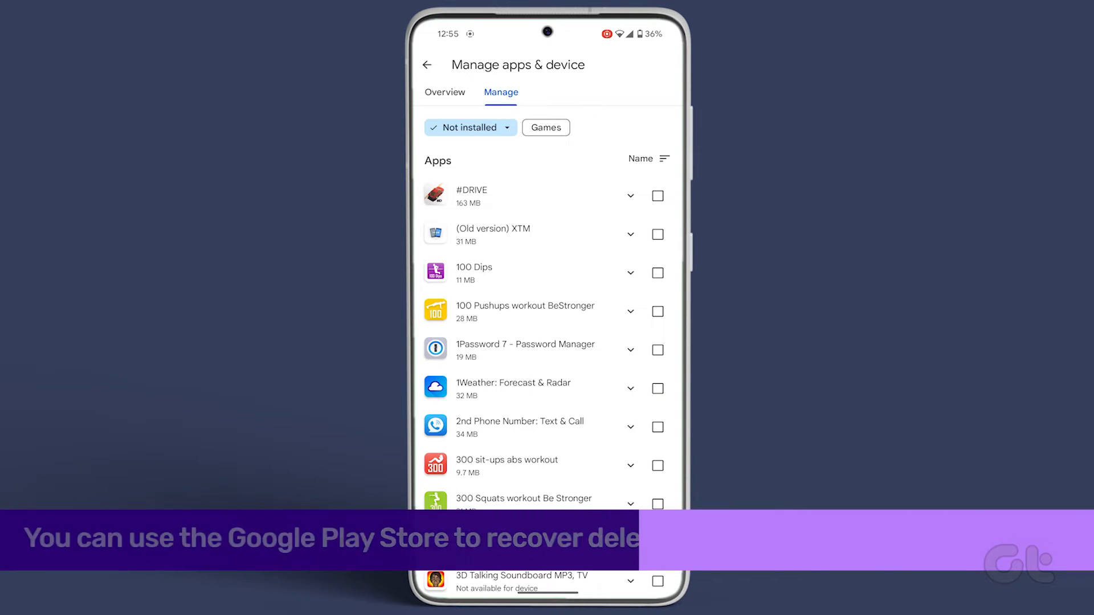
Apply the Games filter and browse uninstalled games like Asphalt titles.
click(549, 127)
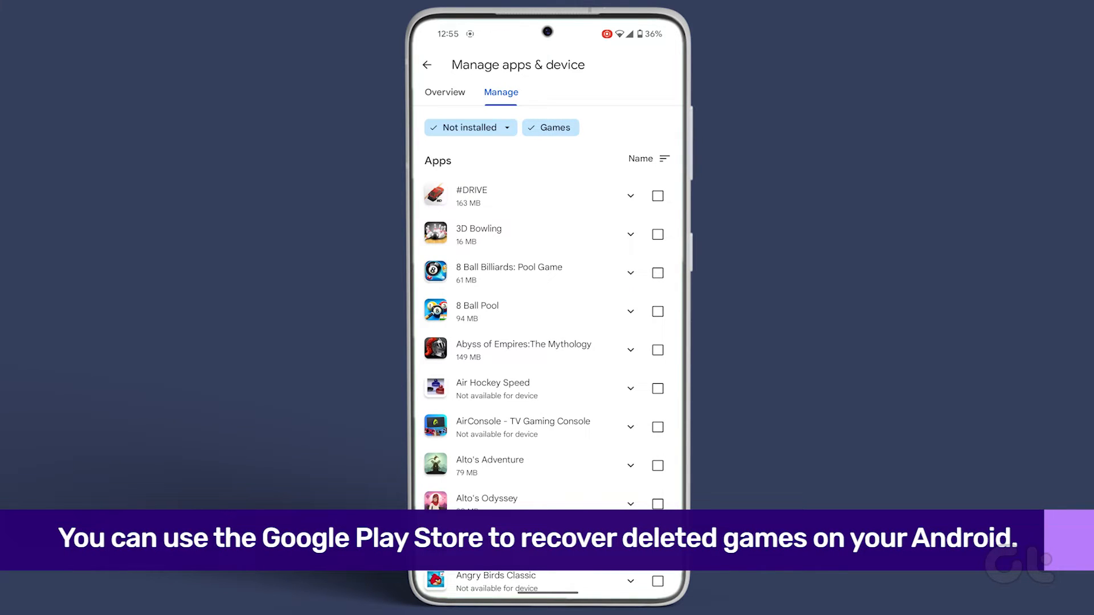
scroll(down, 3)
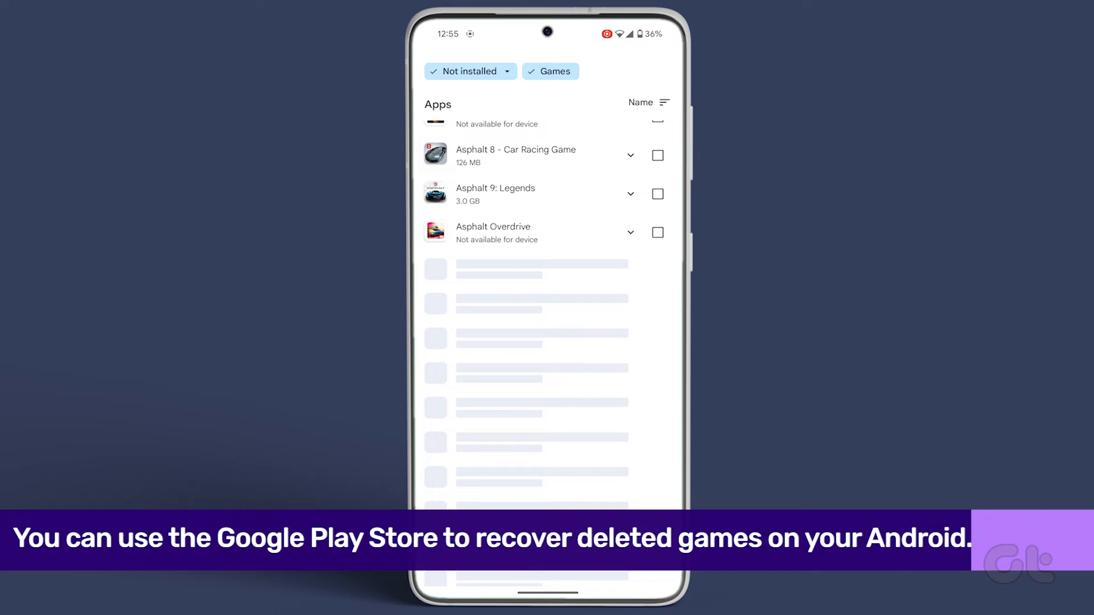